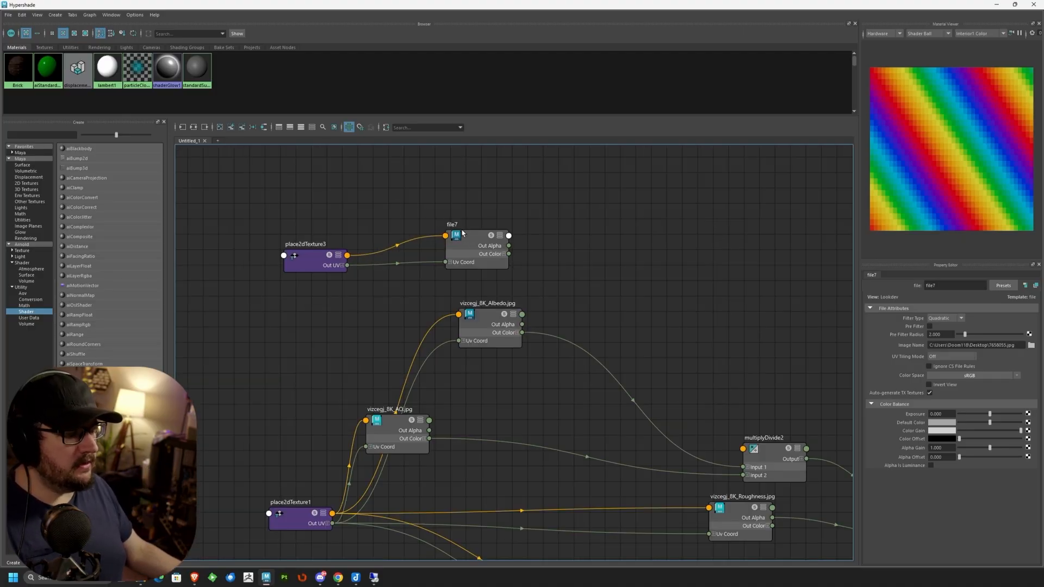
# Add an aiComposite node from Arnold > Utility to the Hypershade graph
pyautogui.click(474, 250)
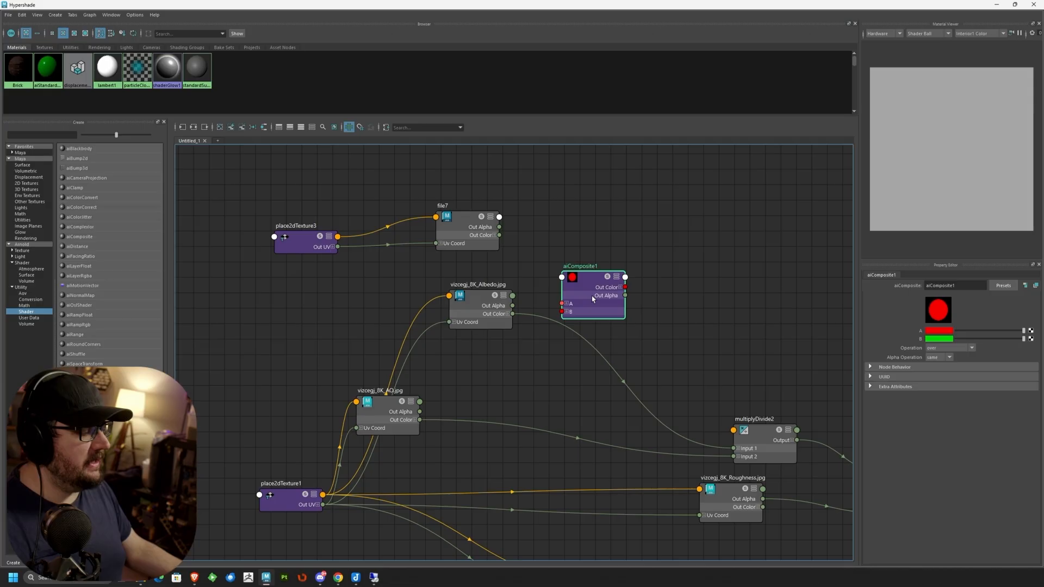
# Wire vizcegj_8K_Albedo into aiComposite1 B, and aiComposite1 into multiplyDivide2 Input 1
pyautogui.moveTo(589, 293); pyautogui.dragTo(589, 256)
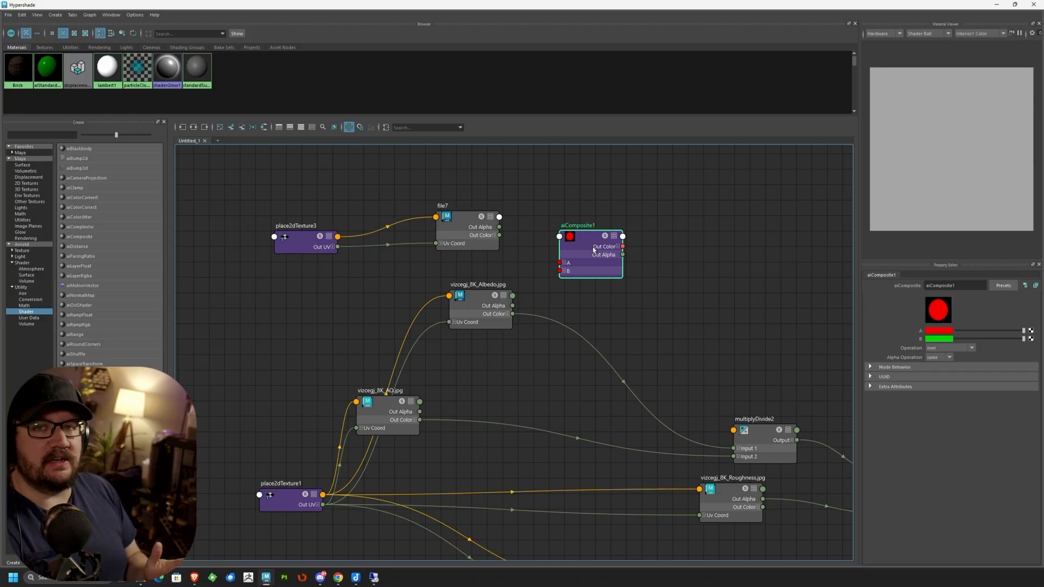
pyautogui.moveTo(486, 300)
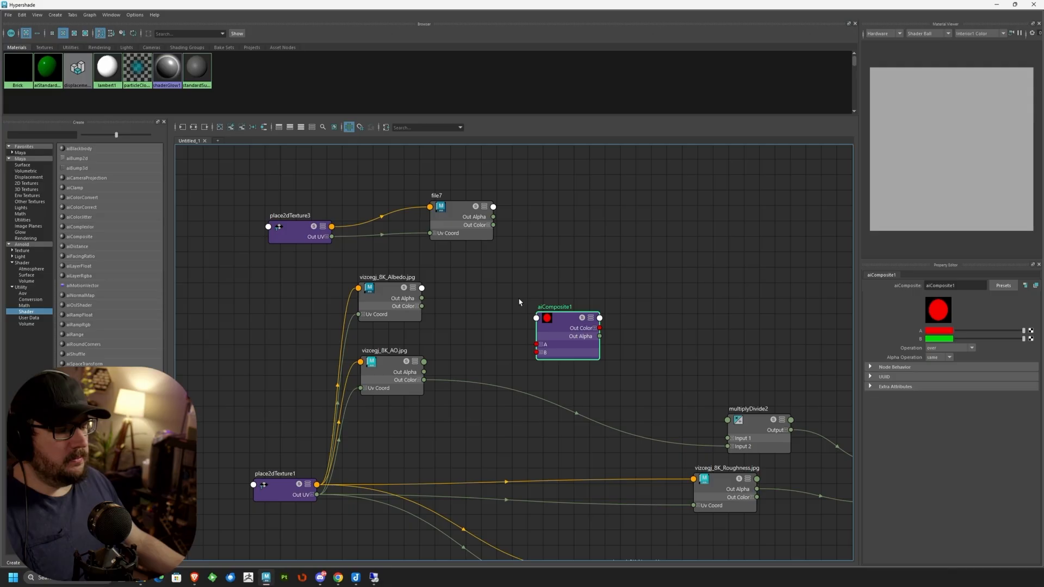
pyautogui.moveTo(542, 320)
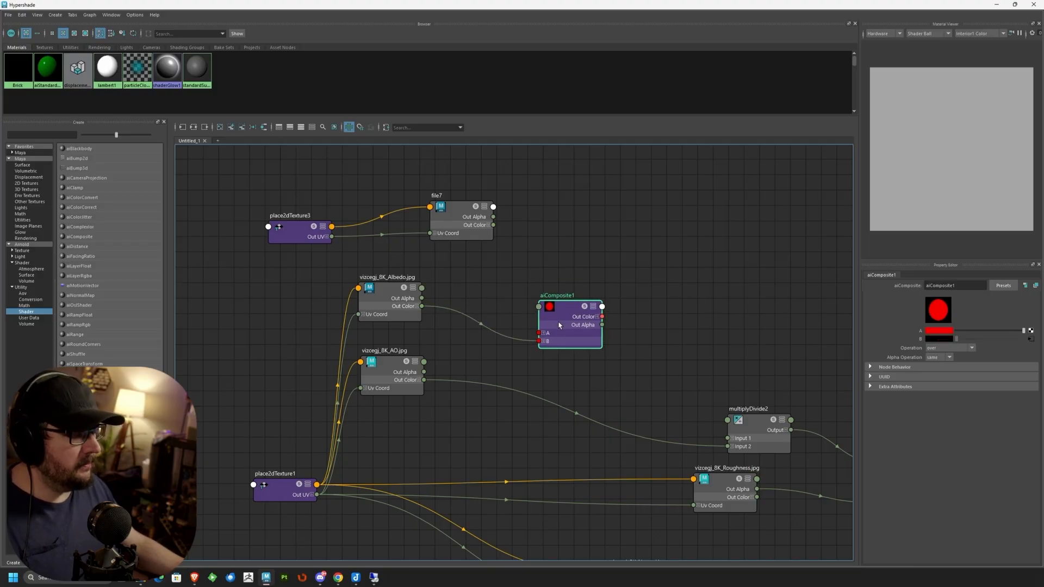
pyautogui.moveTo(569, 323); pyautogui.dragTo(569, 317)
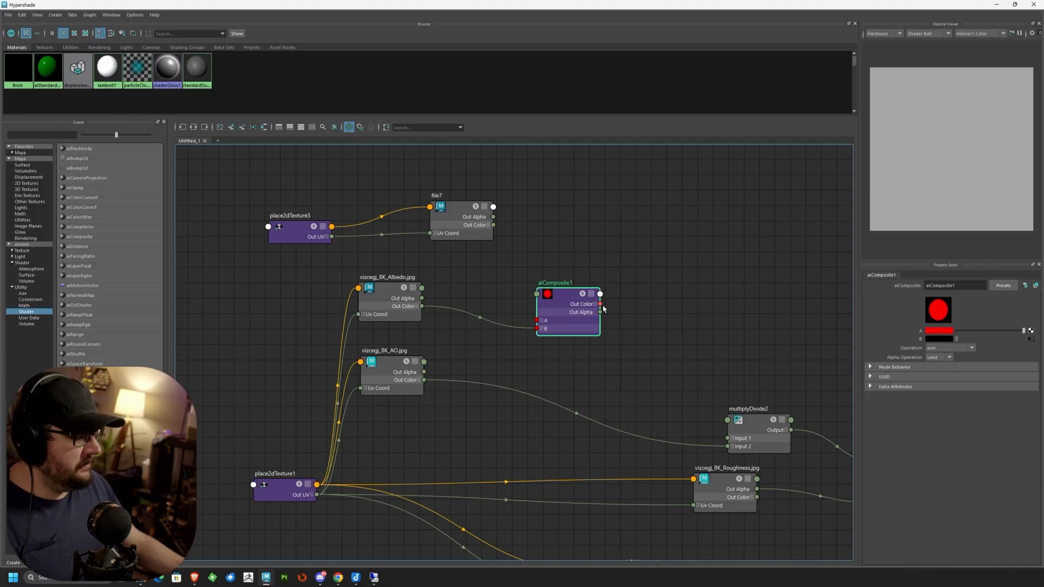
pyautogui.moveTo(599, 303); pyautogui.dragTo(696, 416)
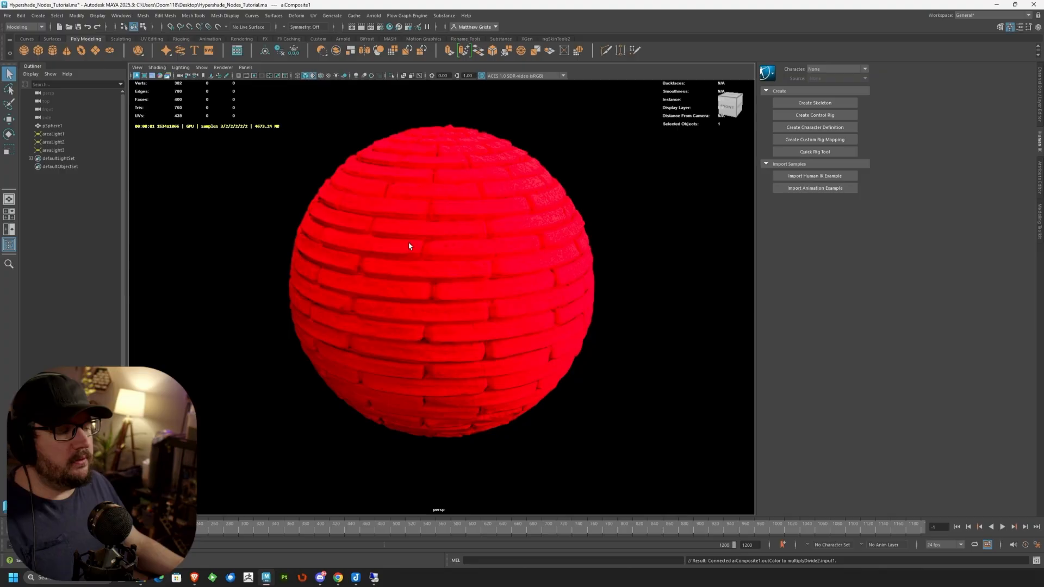
pyautogui.moveTo(393, 226)
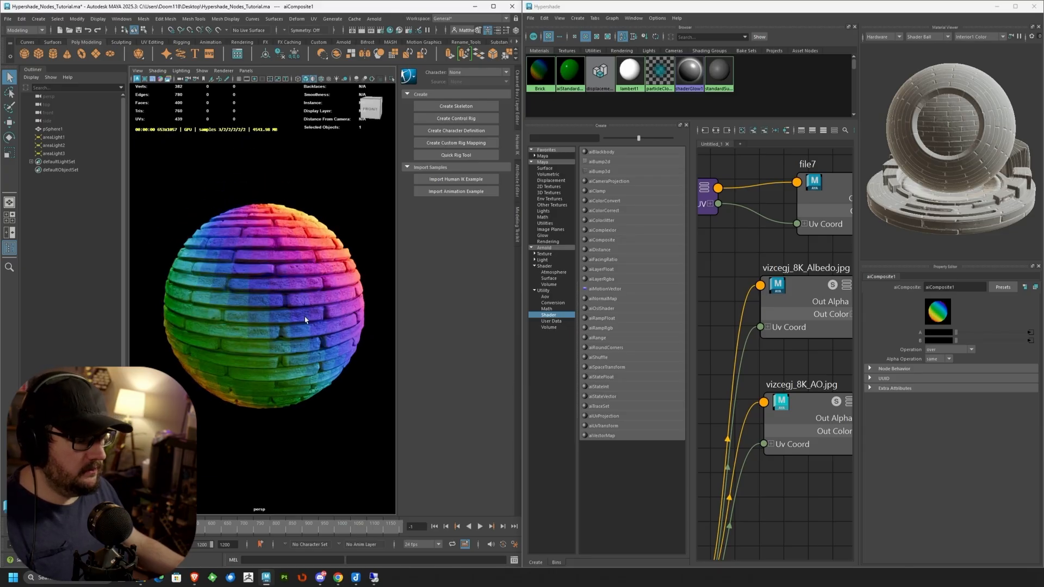
# Set the aiComposite1 Operation to difference, then try other blend operations
pyautogui.click(948, 350)
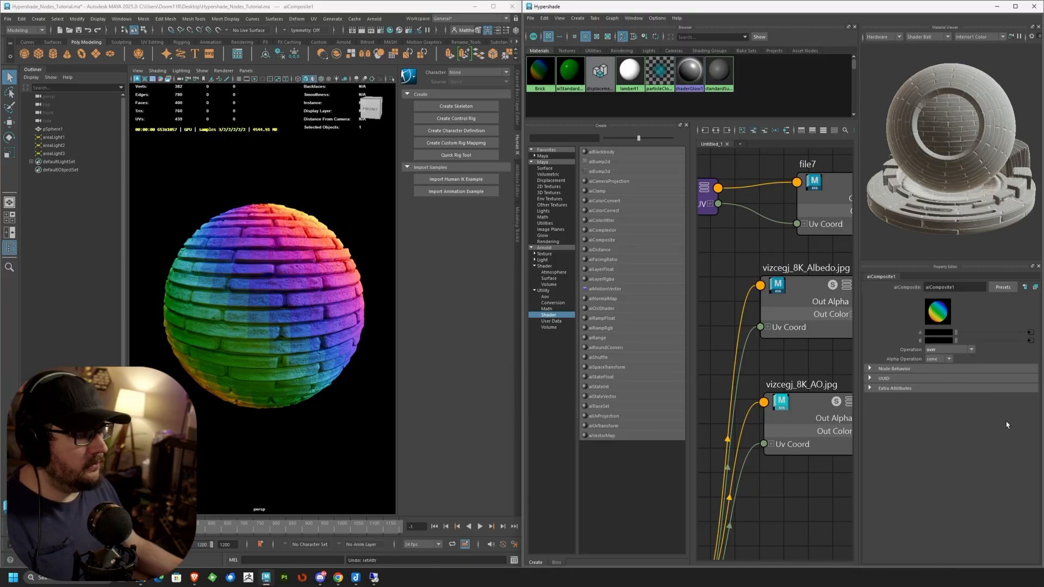
pyautogui.click(950, 350)
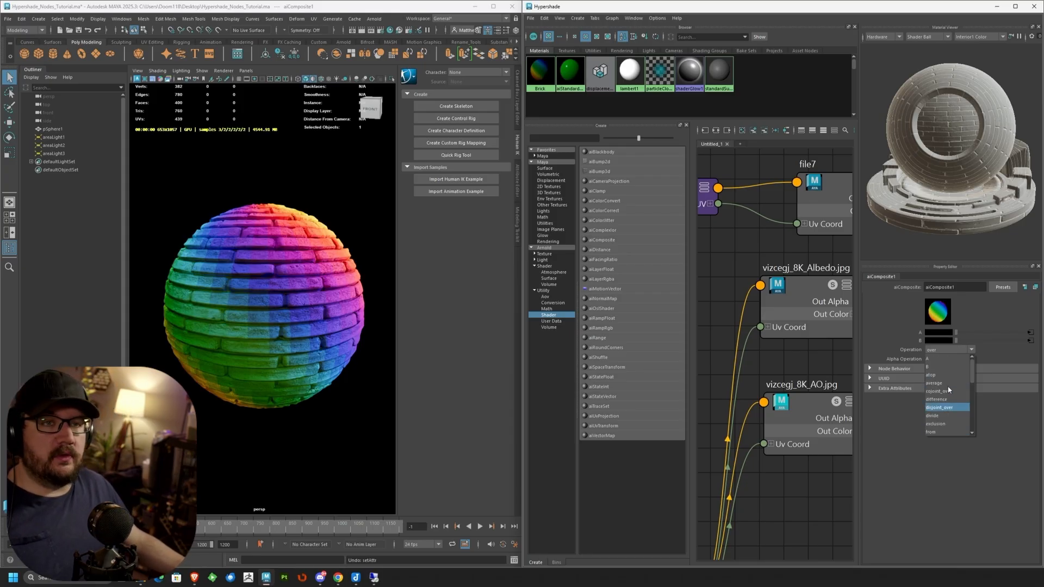
pyautogui.click(935, 398)
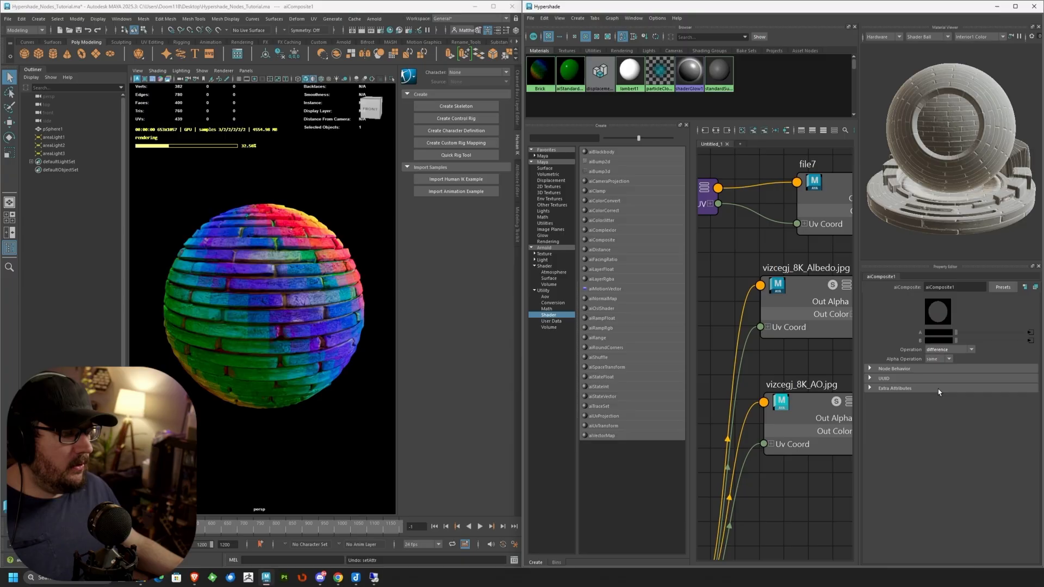
pyautogui.click(939, 358)
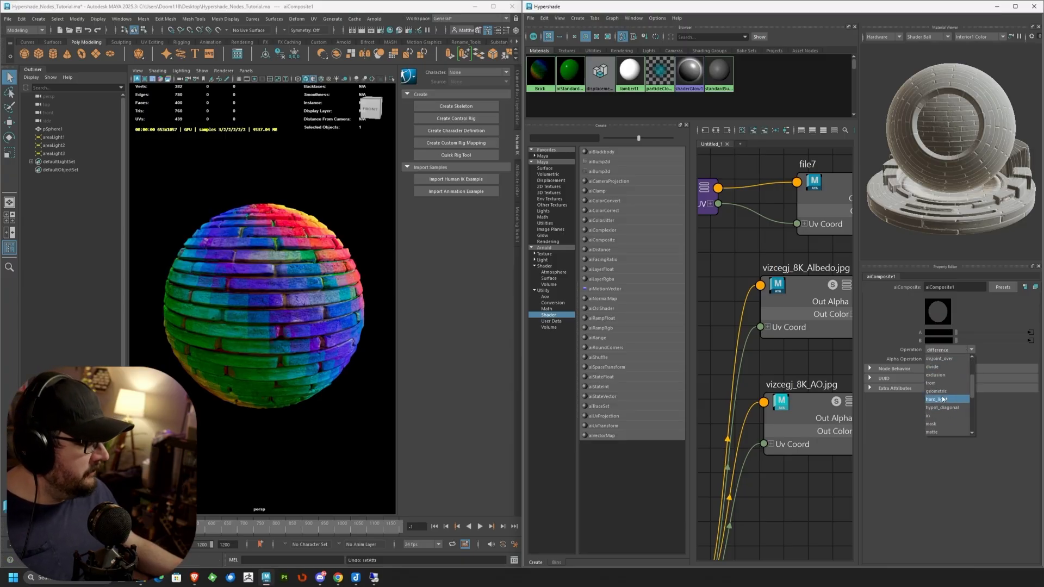
pyautogui.click(939, 399)
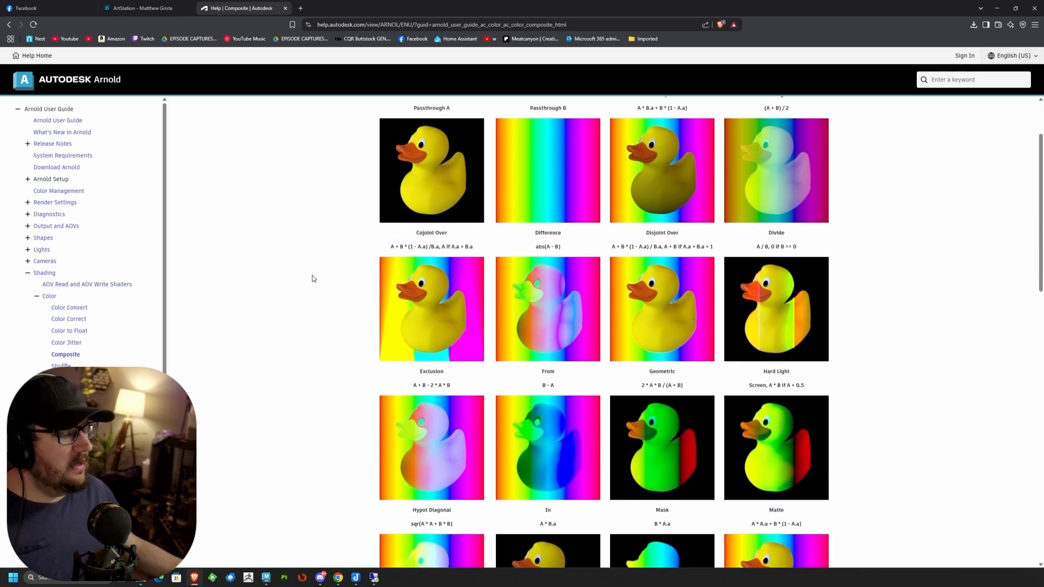
# Scroll the Arnold Composite help page down to the operation example images
pyautogui.scroll(-3)
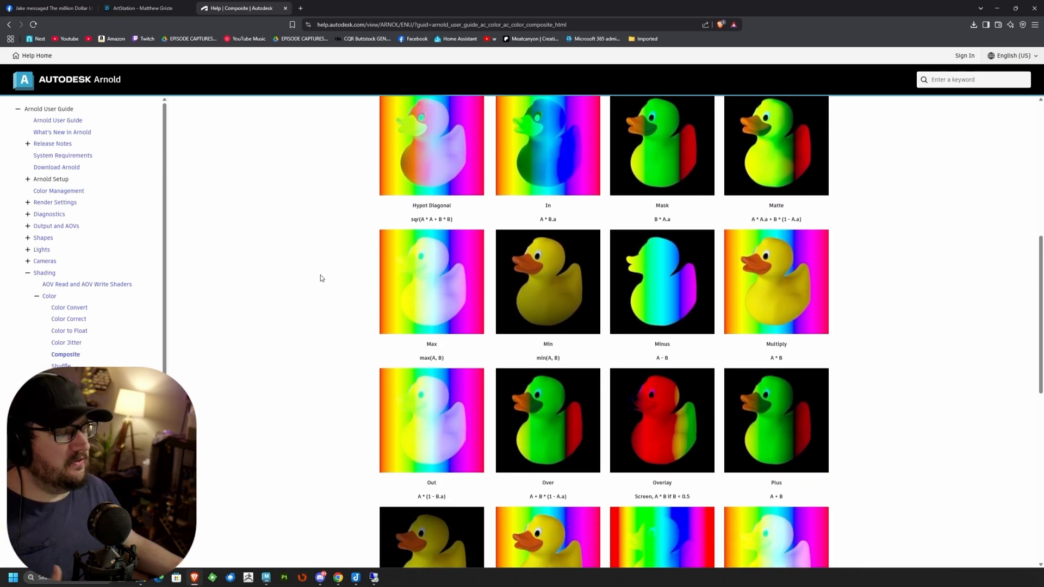
pyautogui.scroll(-3)
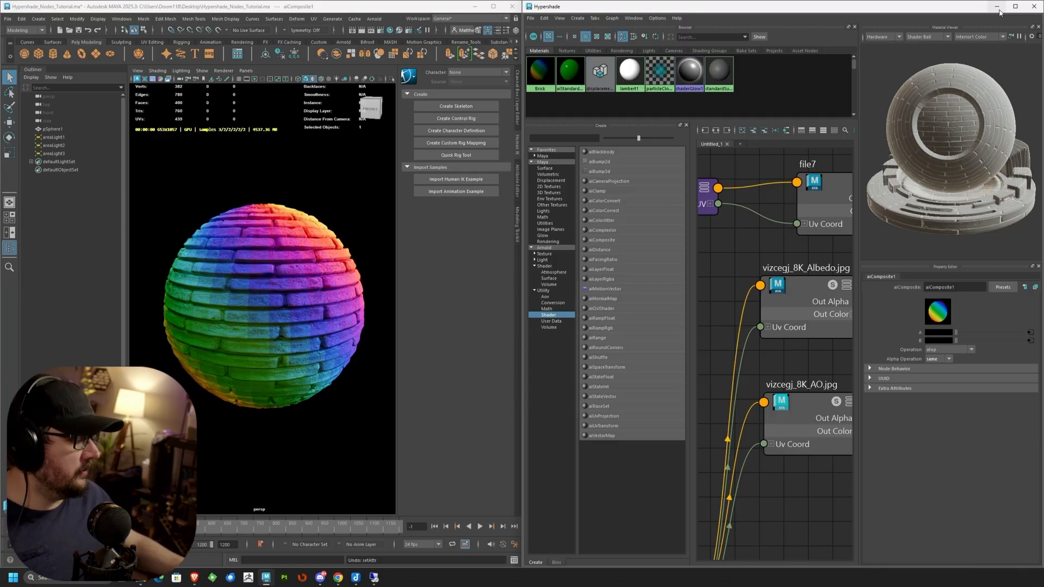
# Maximize the Hypershade window to full screen
pyautogui.click(945, 359)
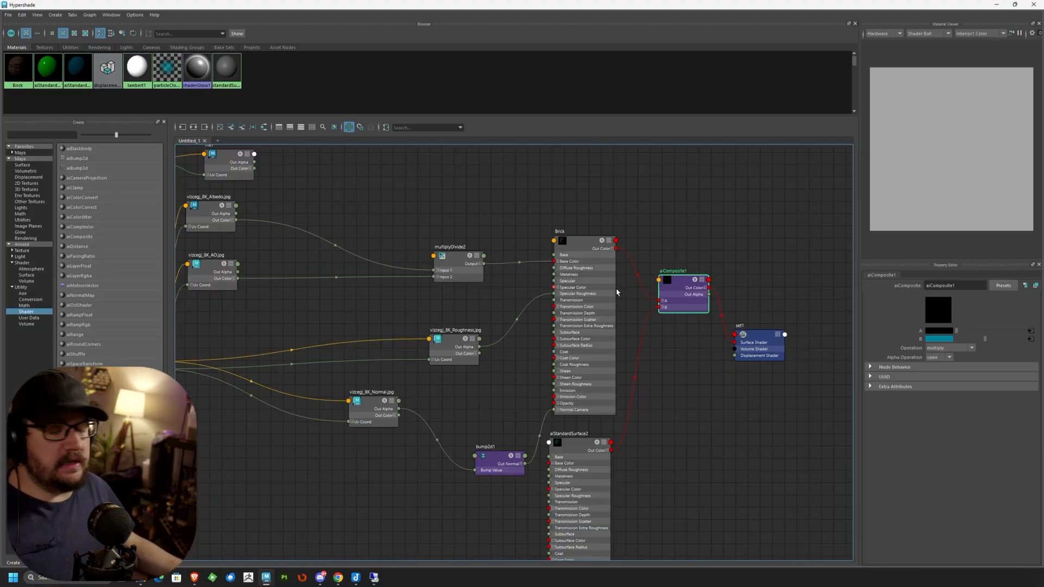
# Select aiStandardSurface2, then show the Brick shader's settings in the Property Editor
pyautogui.click(579, 441)
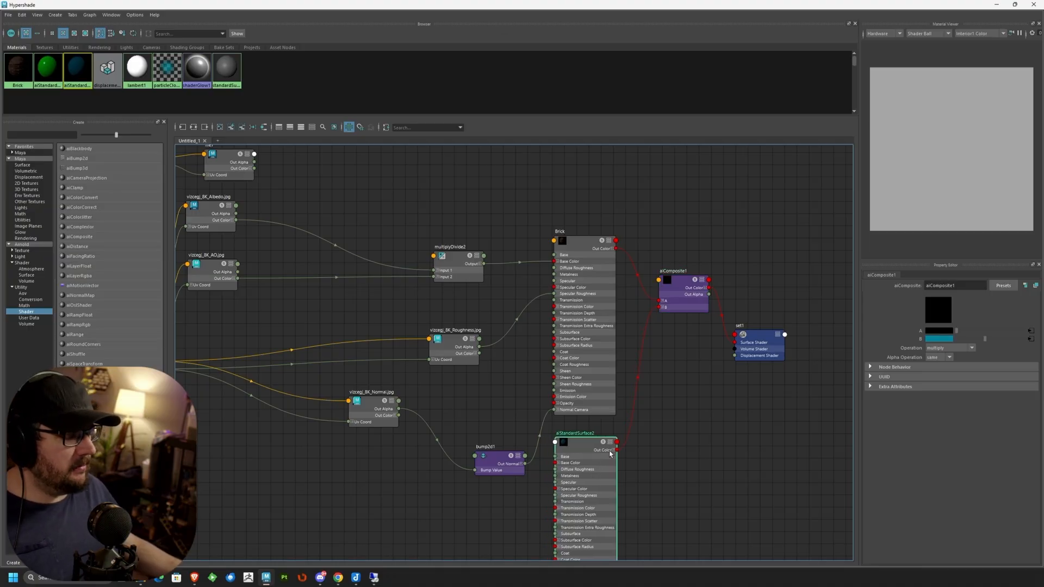
pyautogui.click(569, 229)
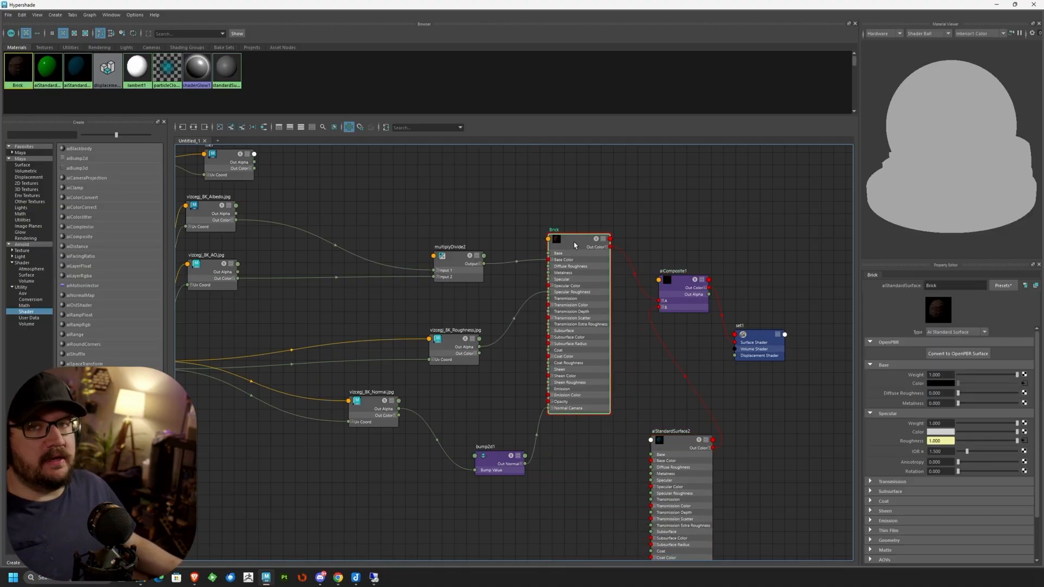